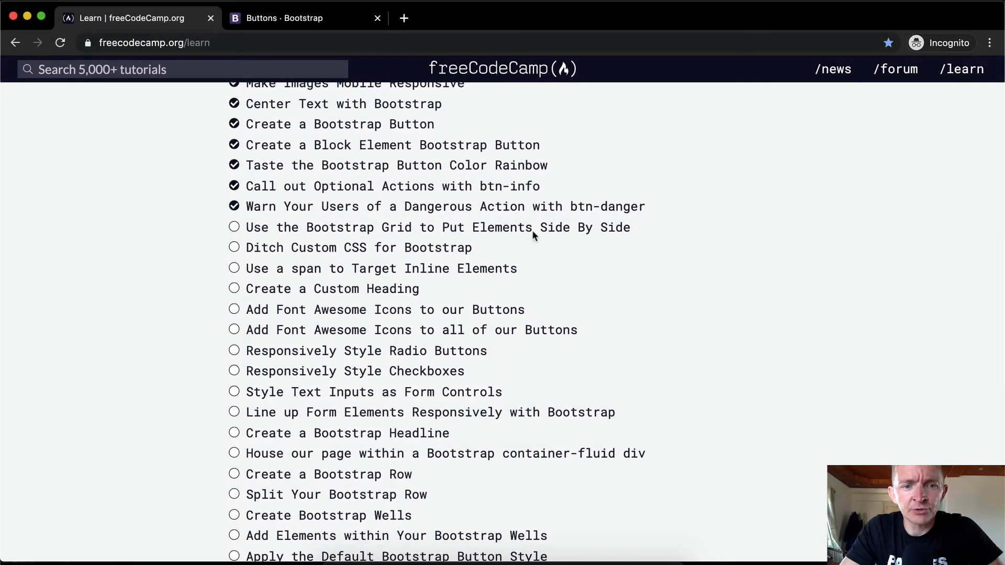
Step: Open the 'Use the Bootstrap Grid to Put Elements Side By Side' challenge from the curriculum list
left_click(438, 227)
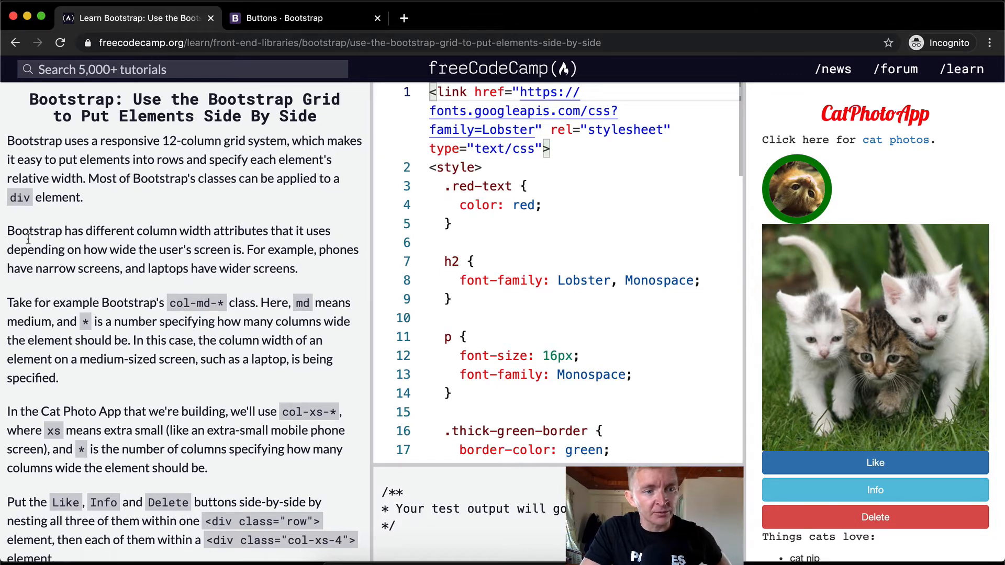
mouse_move(290, 281)
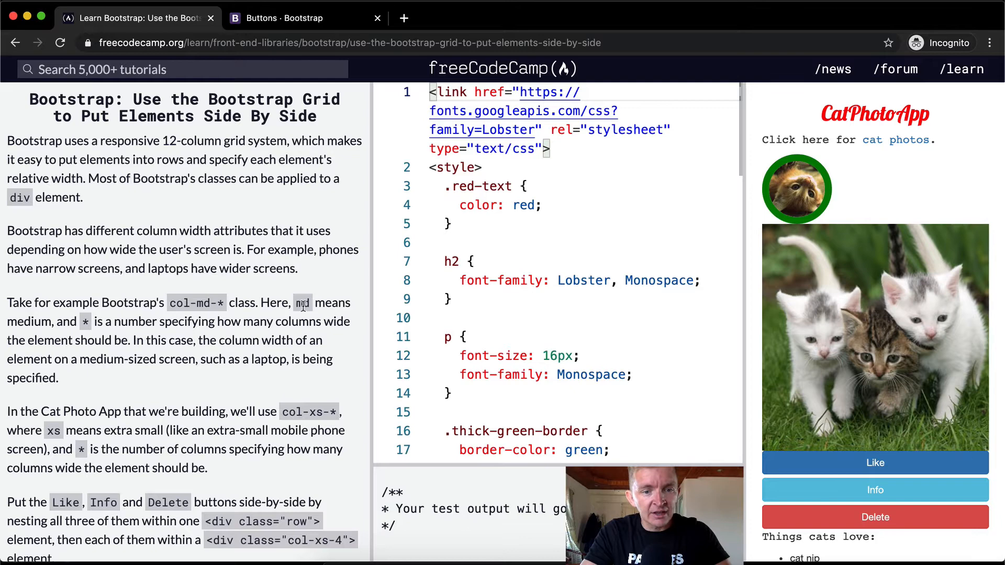
mouse_move(93, 325)
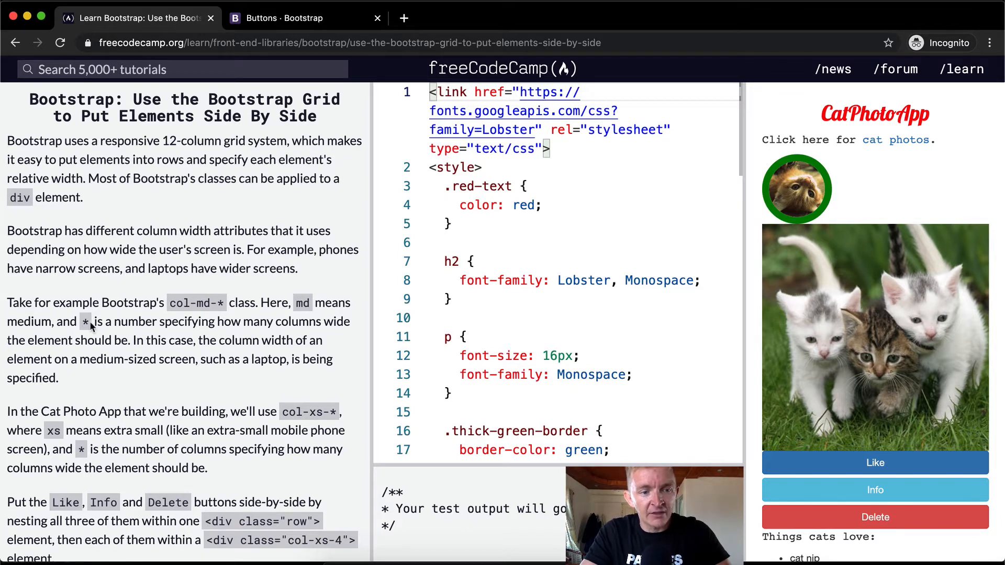
mouse_move(273, 326)
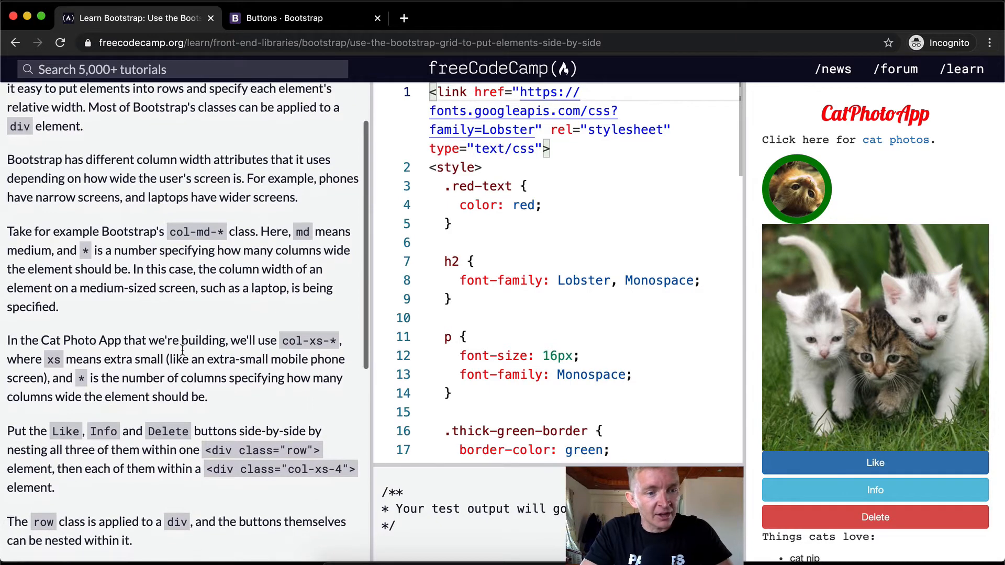
scroll("down", 3)
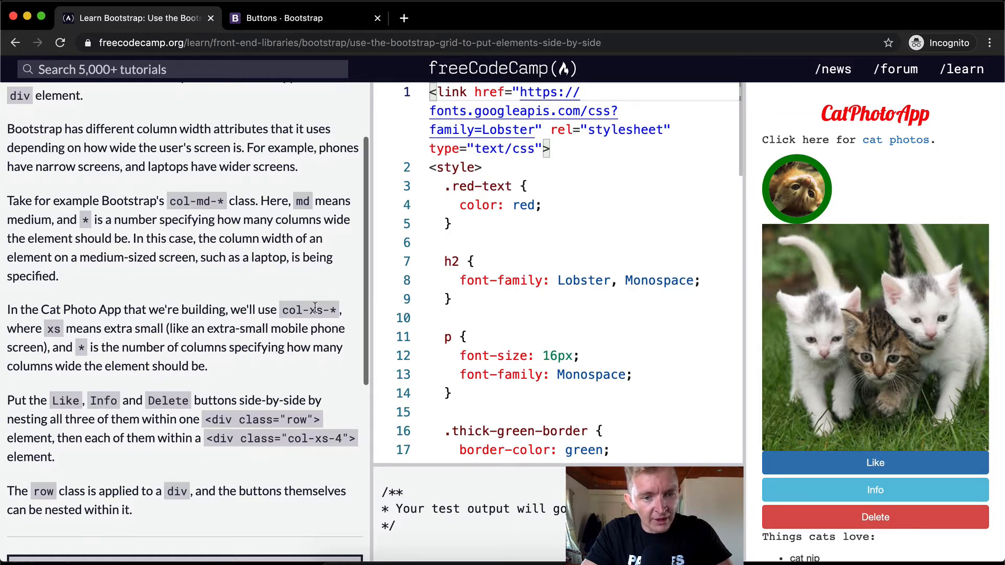
mouse_move(39, 330)
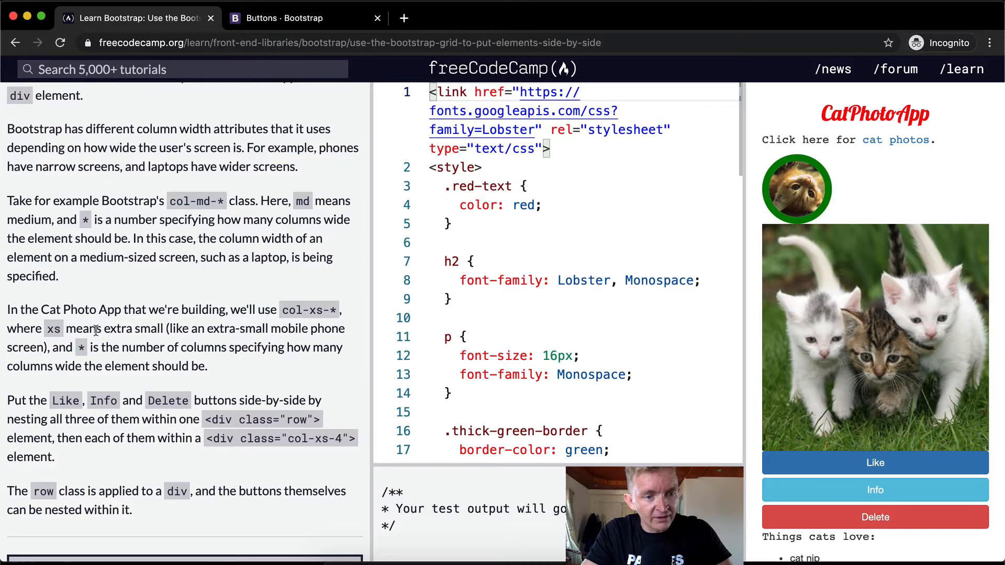
scroll("down", 3)
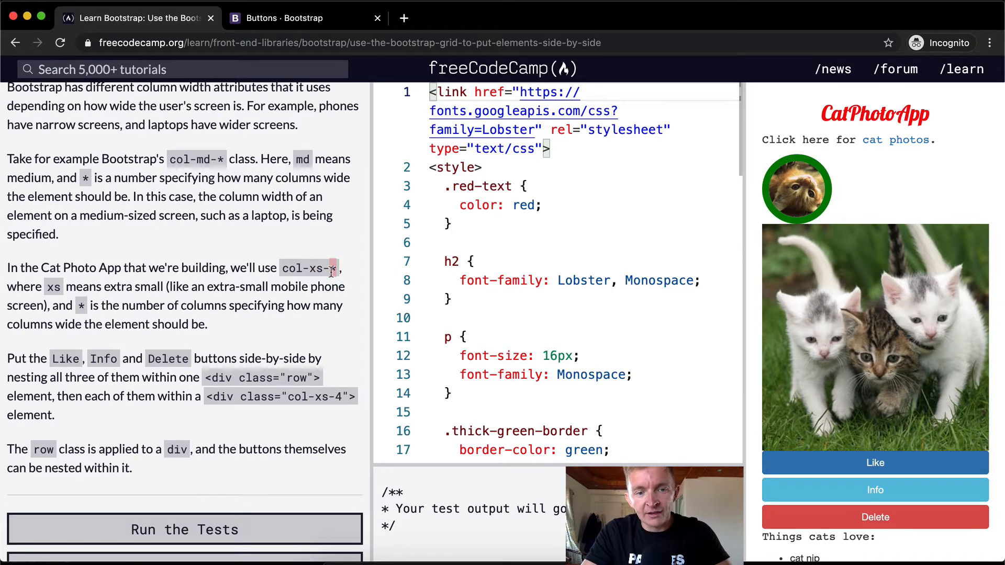
mouse_move(321, 272)
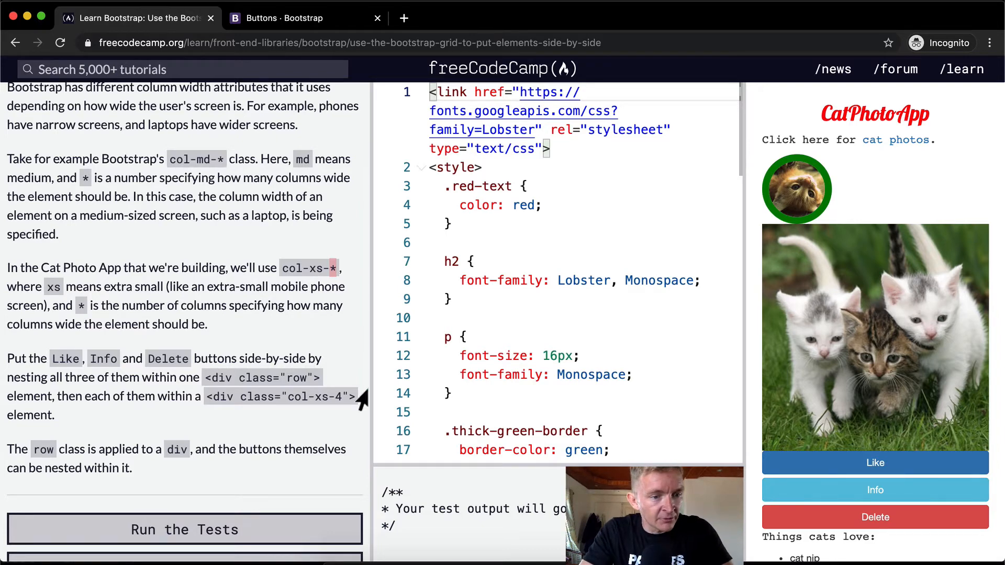
mouse_move(197, 364)
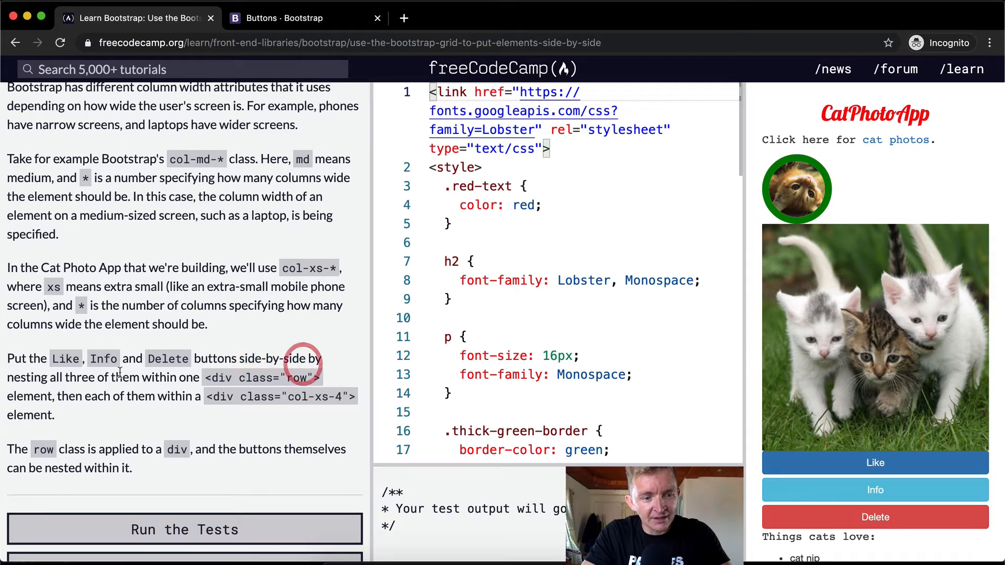
scroll("down", 3)
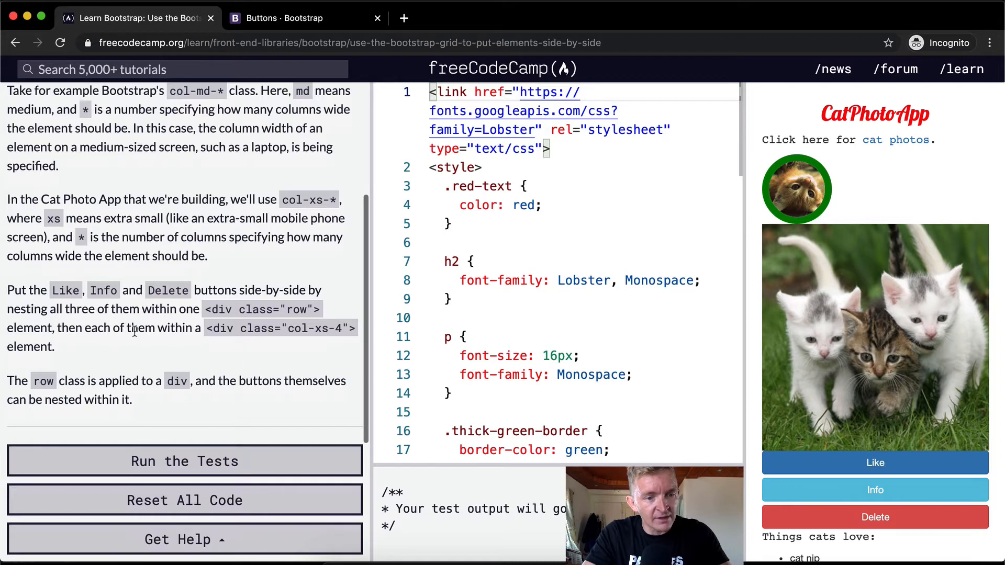
mouse_move(333, 342)
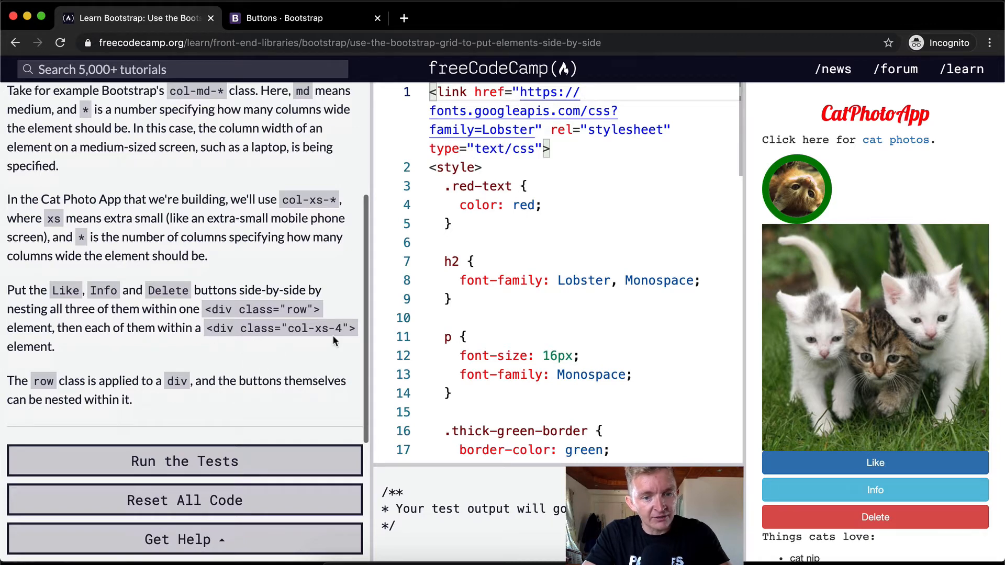
mouse_move(331, 348)
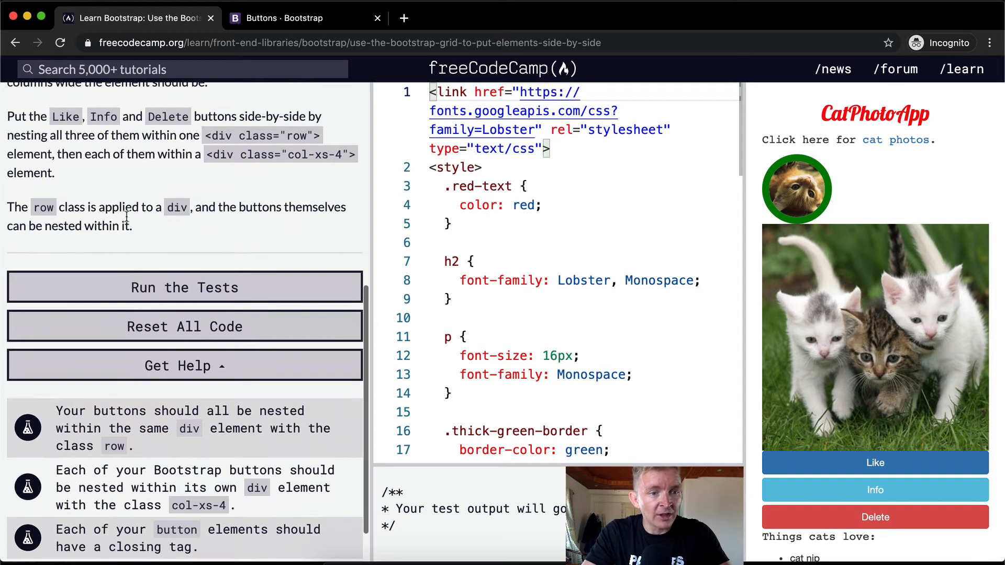
scroll("down", 3)
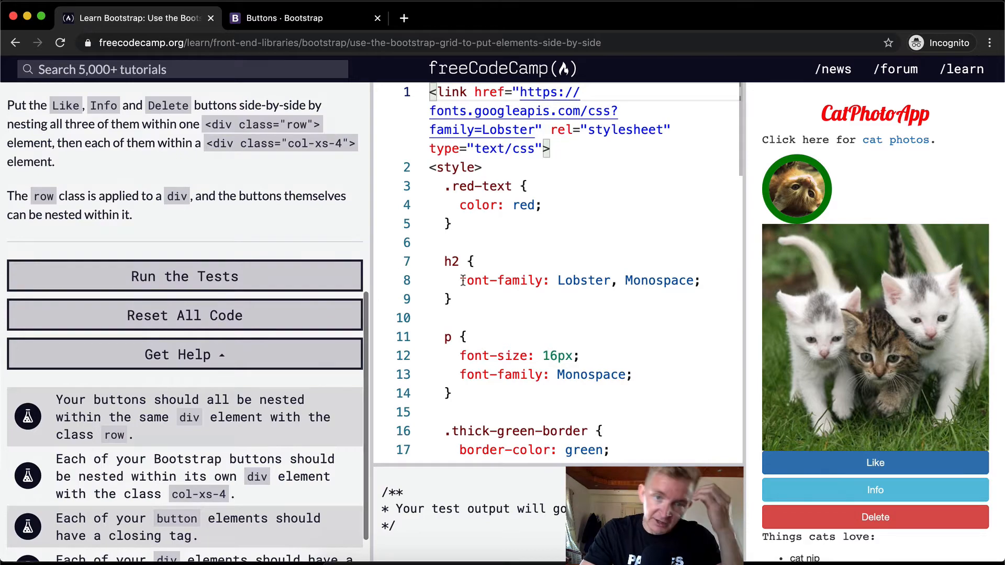
scroll("down", 3)
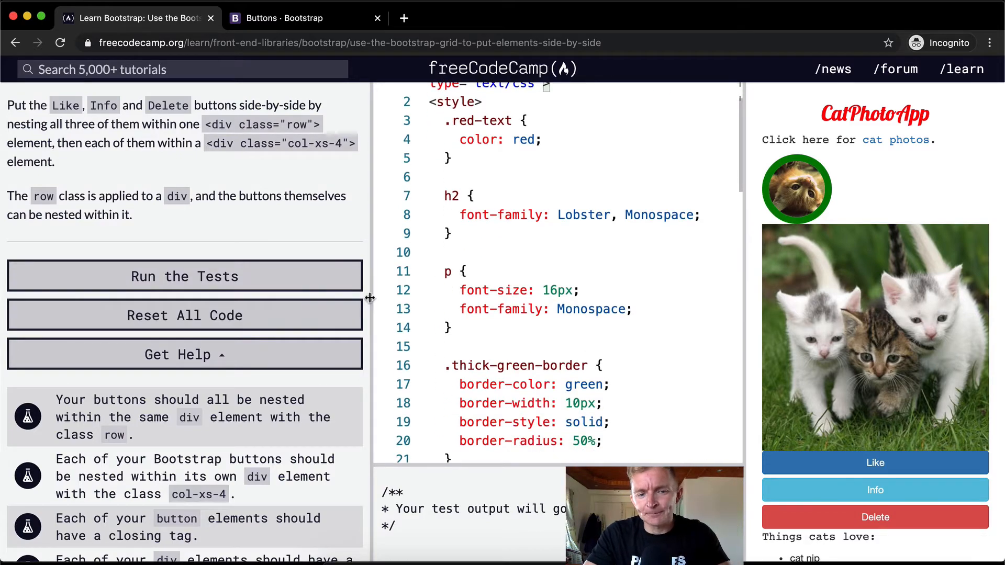
Step: Add <div class="row"> before the Like button and its closing </div> after the Delete button
scroll("down", 3)
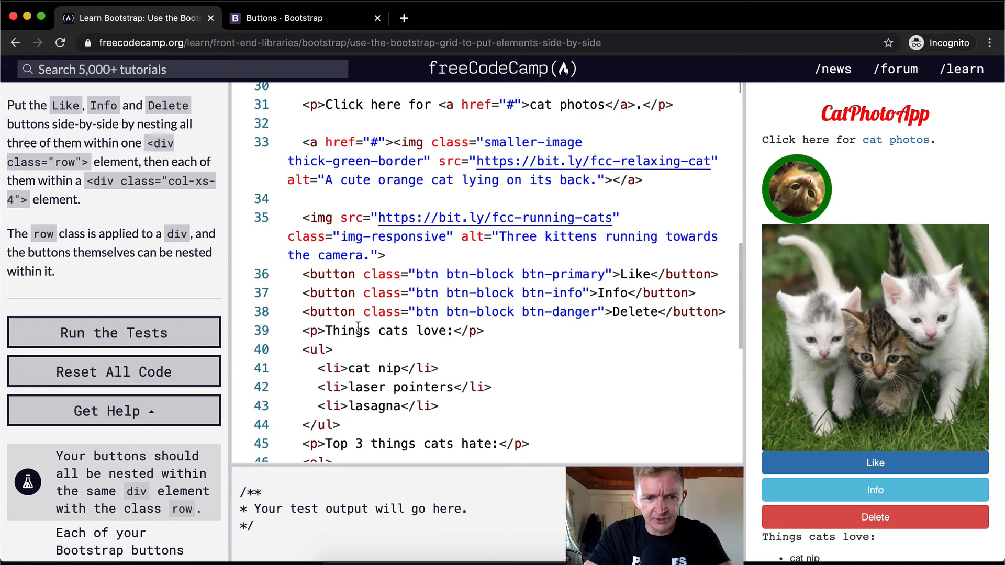
left_click(359, 330)
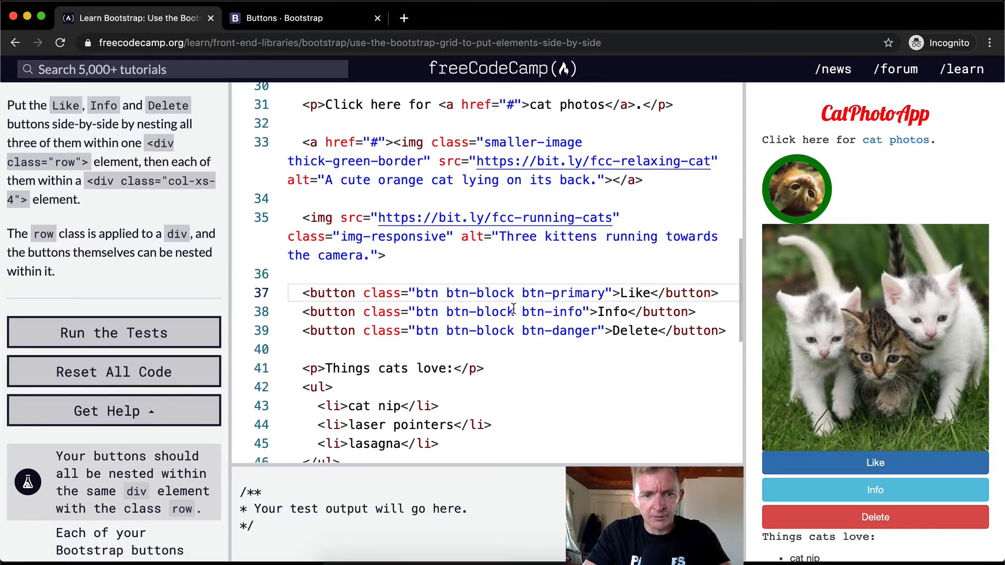
type("<div class=")
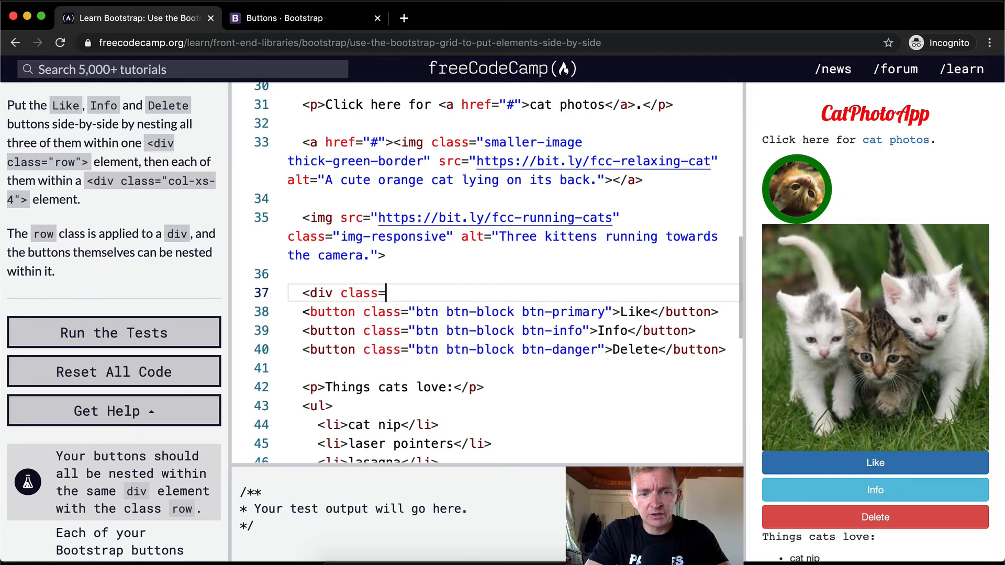
type("\"row\">")
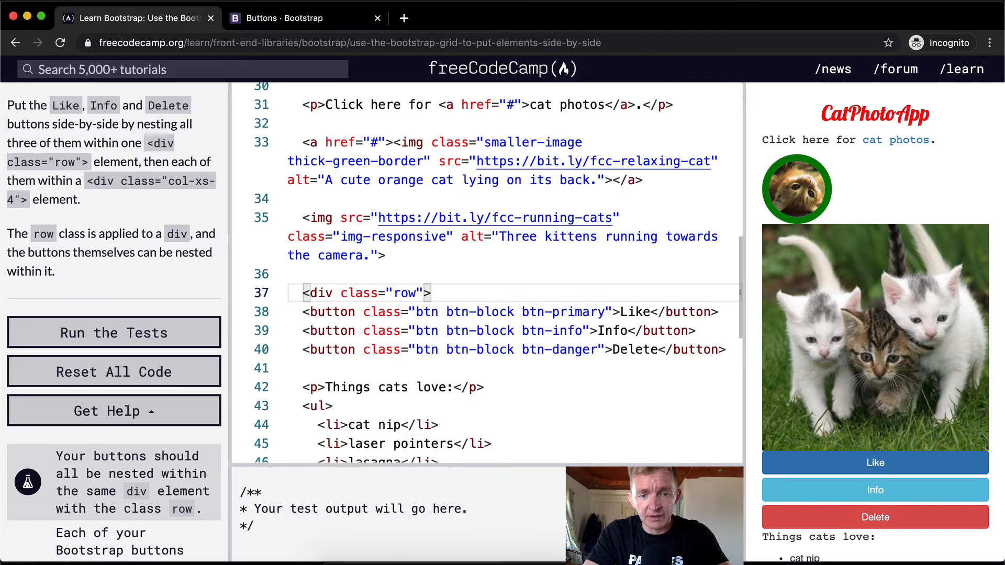
type("</div>")
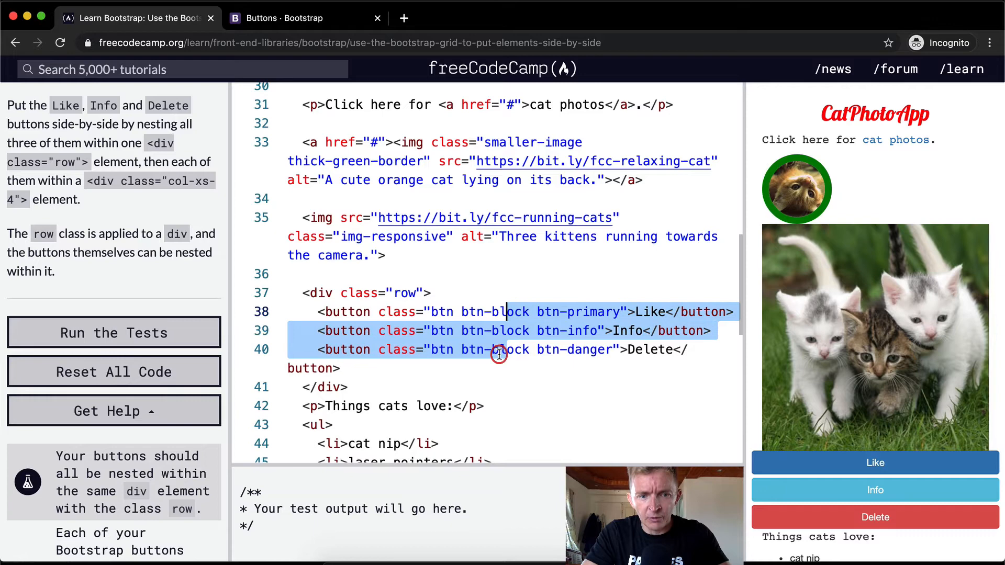
left_click(498, 356)
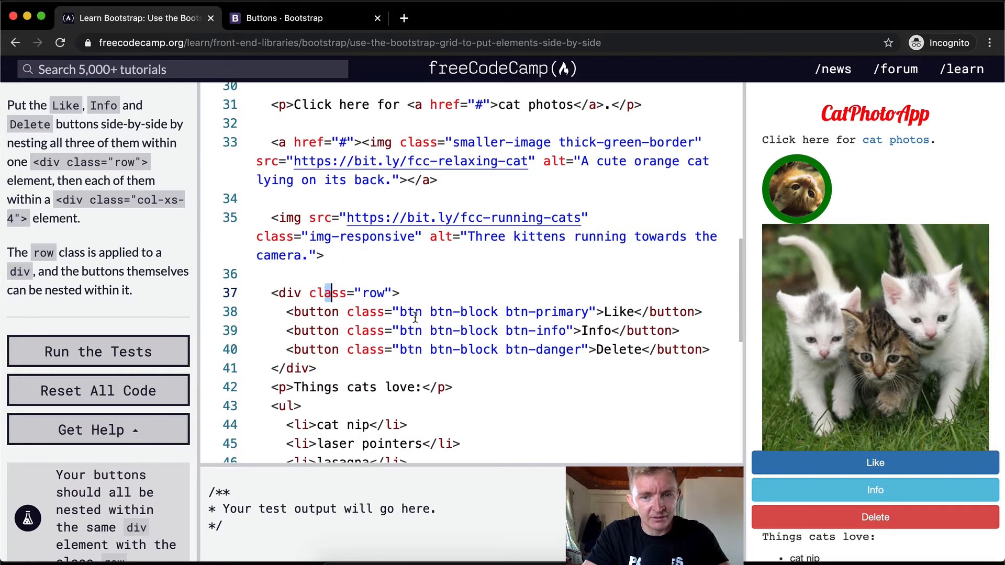
left_click(399, 293)
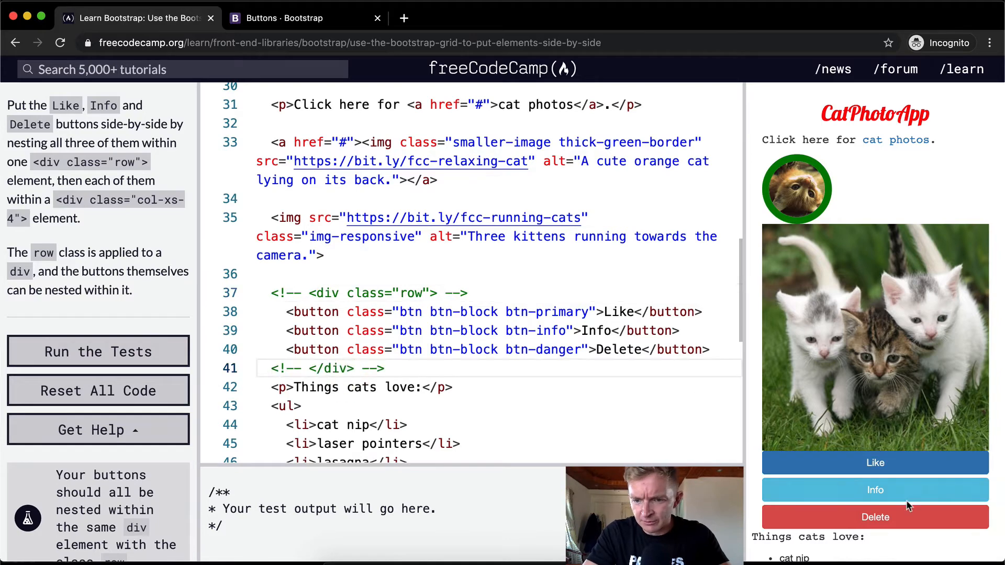
mouse_move(756, 468)
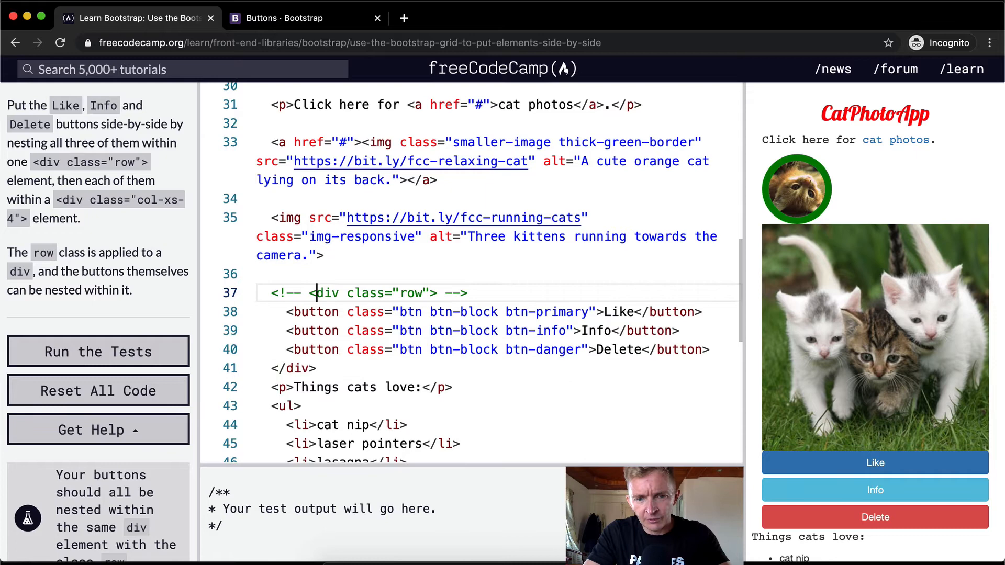
left_click(320, 293)
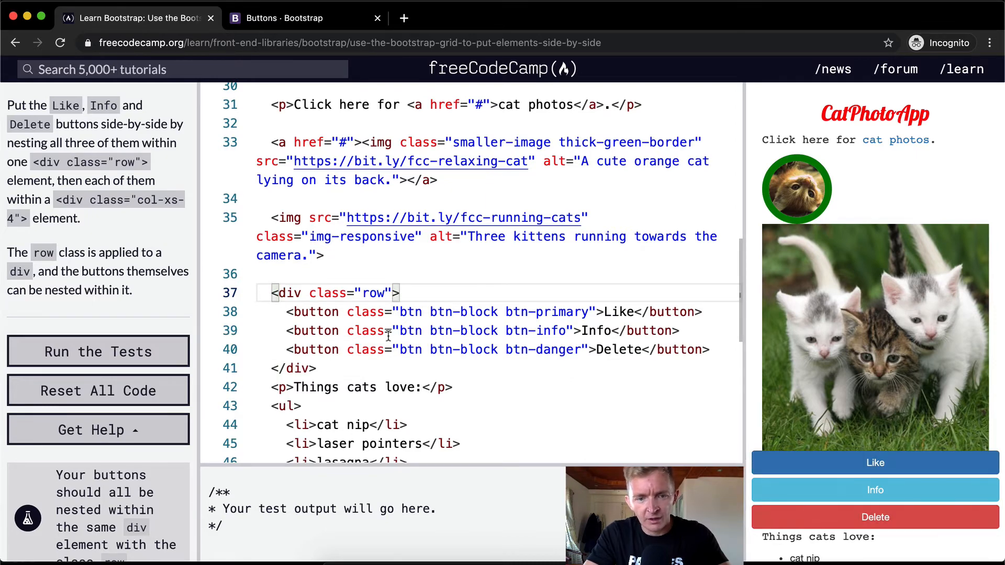
Step: Wrap the Like, Info and Delete buttons each in a <div class="col-xs-4"> so they sit side by side
key("enter")
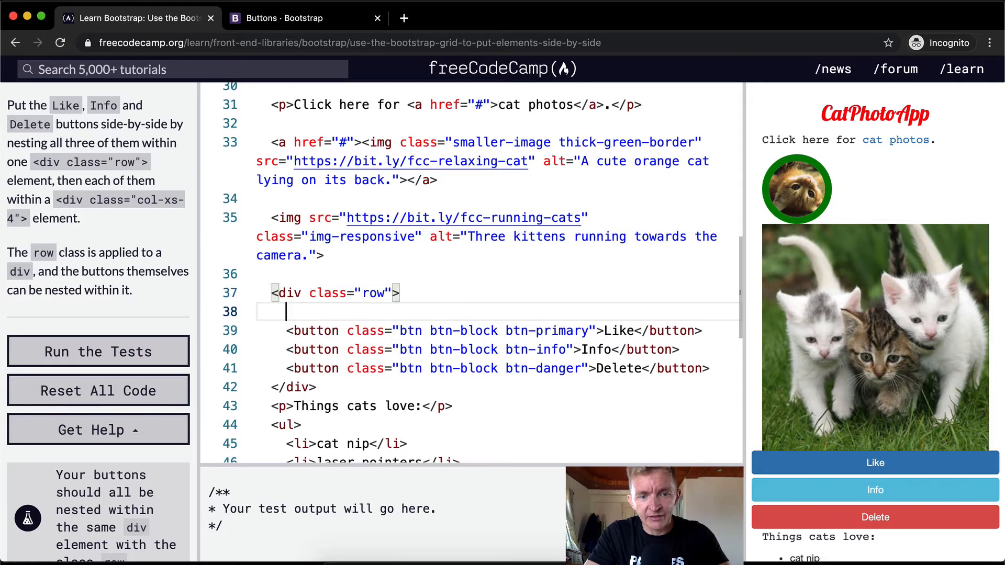
type("<div")
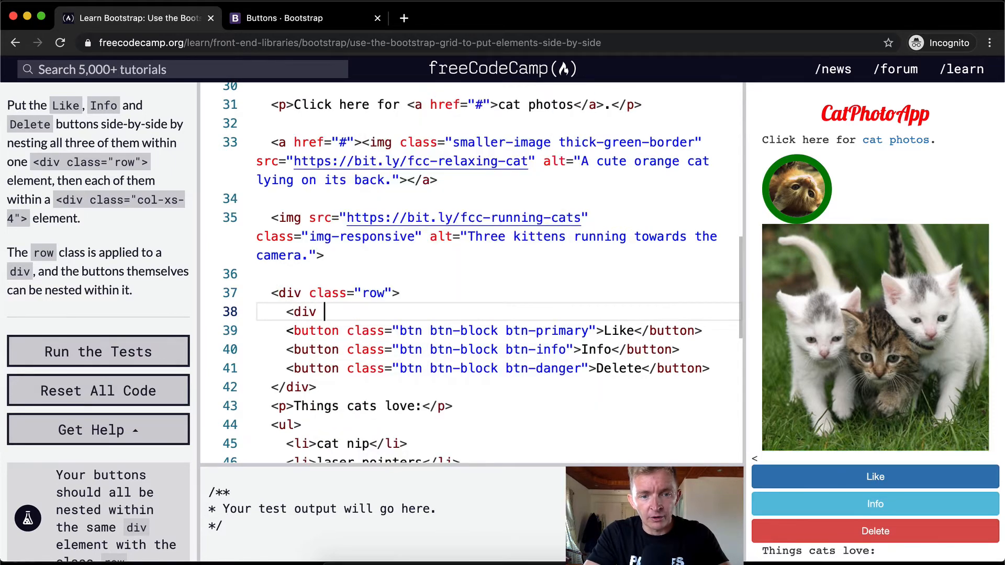
type("class=\"\"")
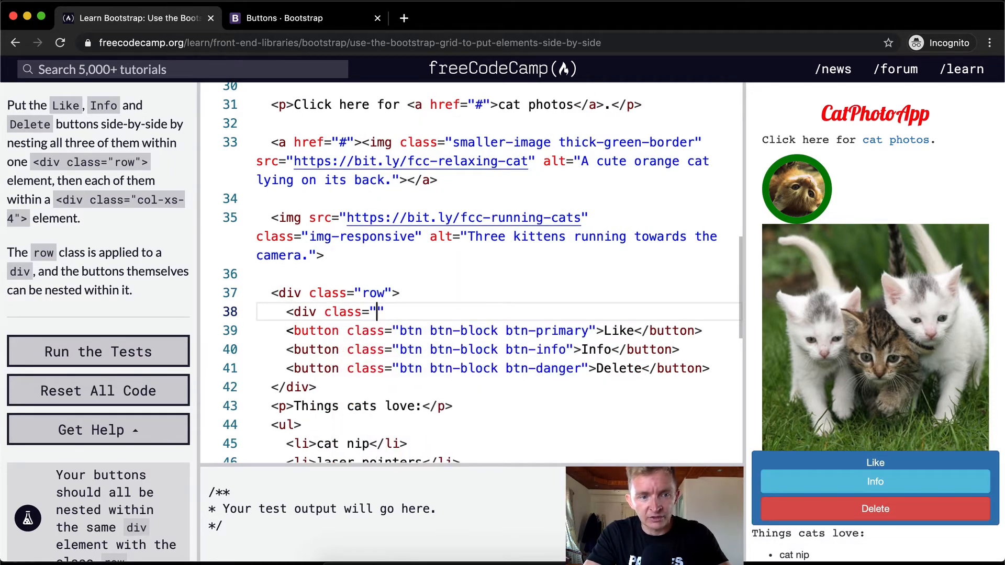
type("col-x")
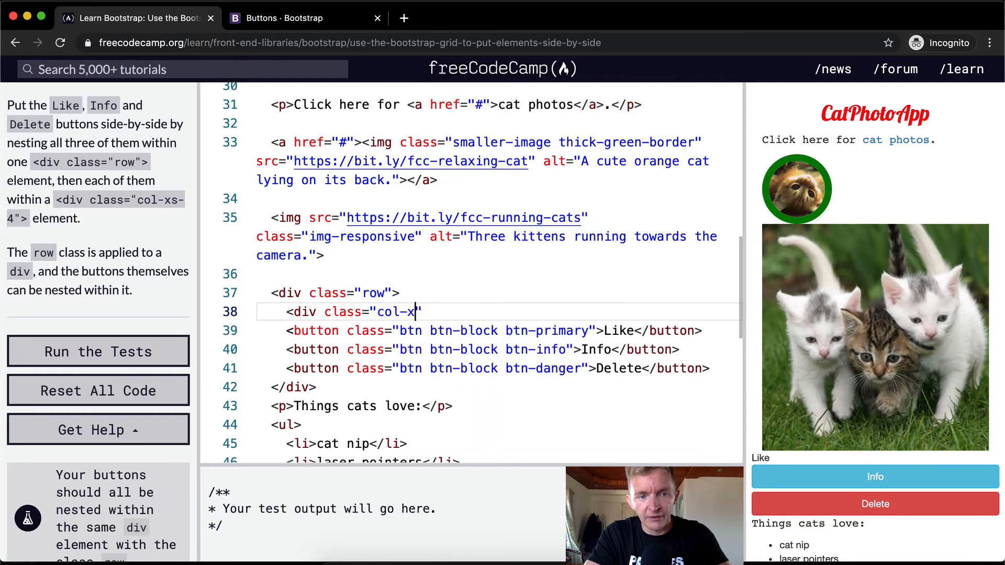
type("s-4\"")
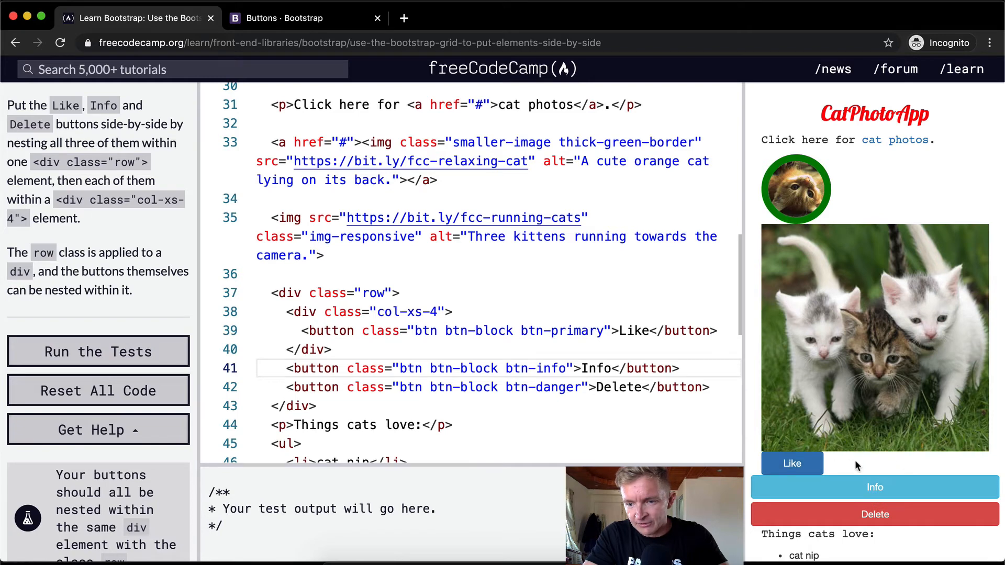
double_click(370, 312)
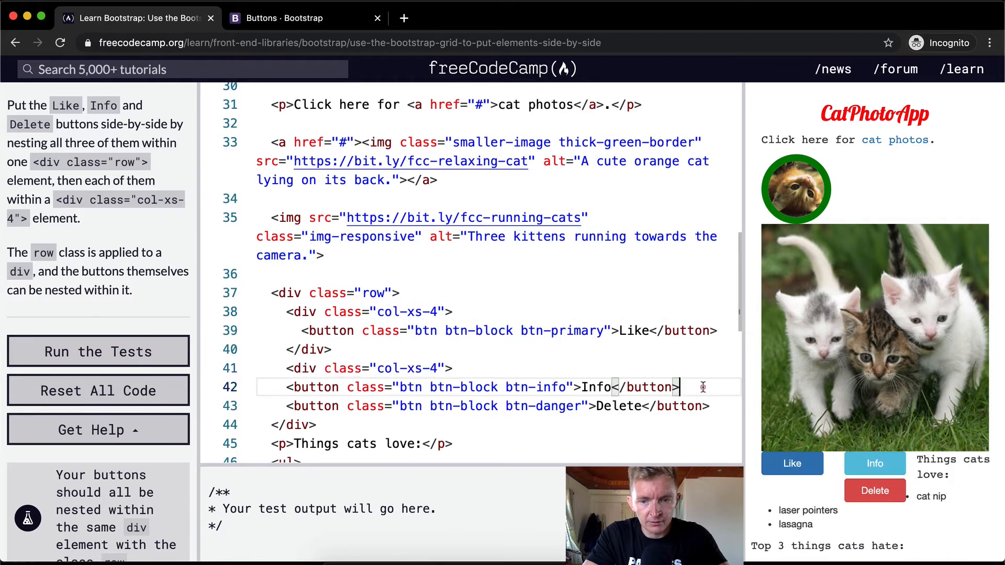
key("Enter")
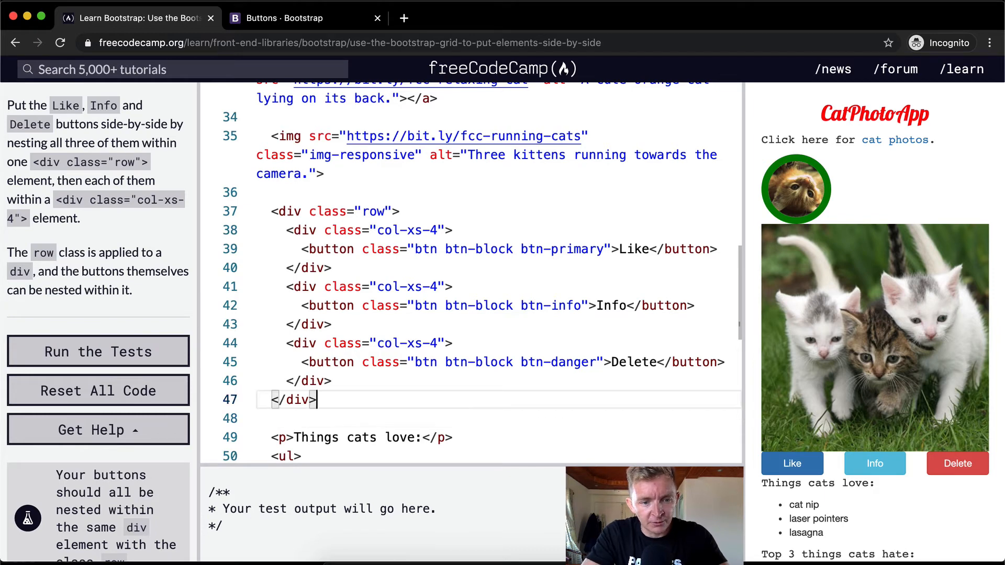
left_click(361, 211)
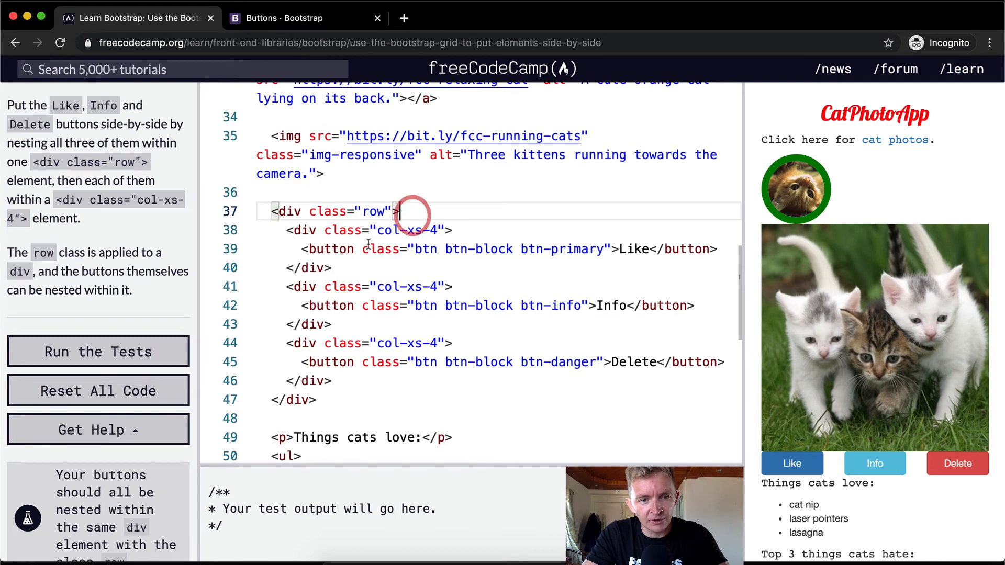
left_click(318, 399)
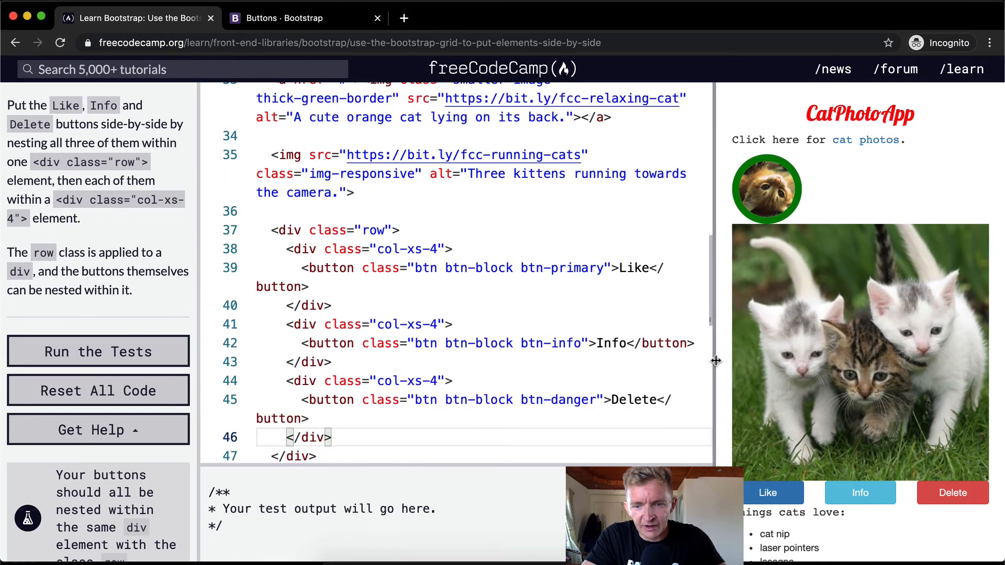
mouse_move(215, 355)
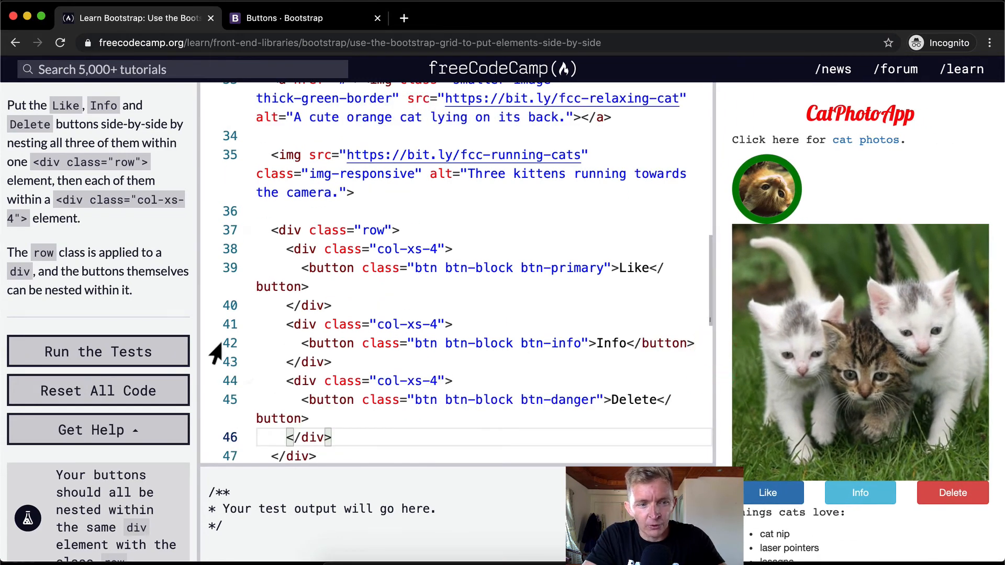
mouse_move(860, 493)
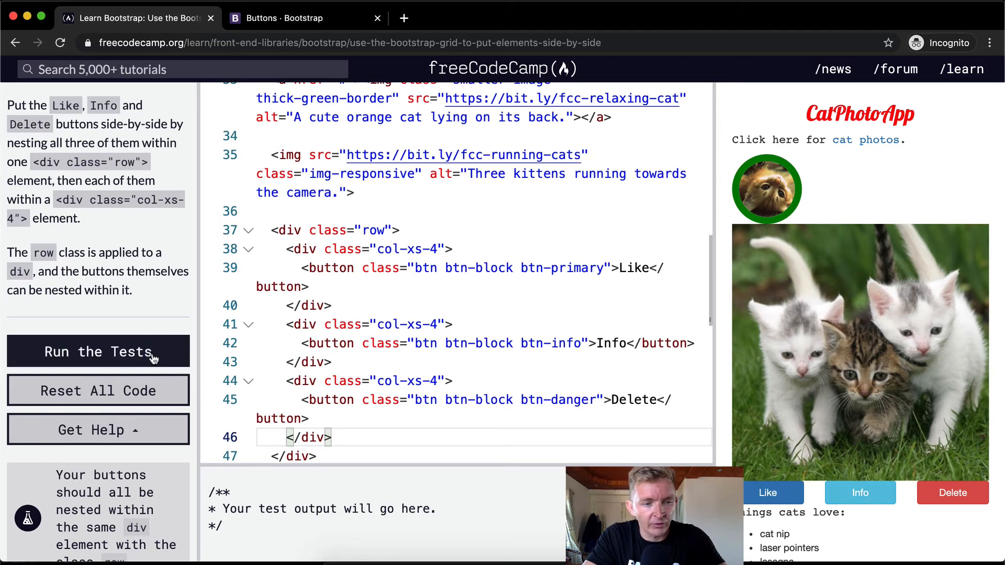
Step: Run the challenge tests to a pass and dismiss the 'It's alive' success message
left_click(99, 352)
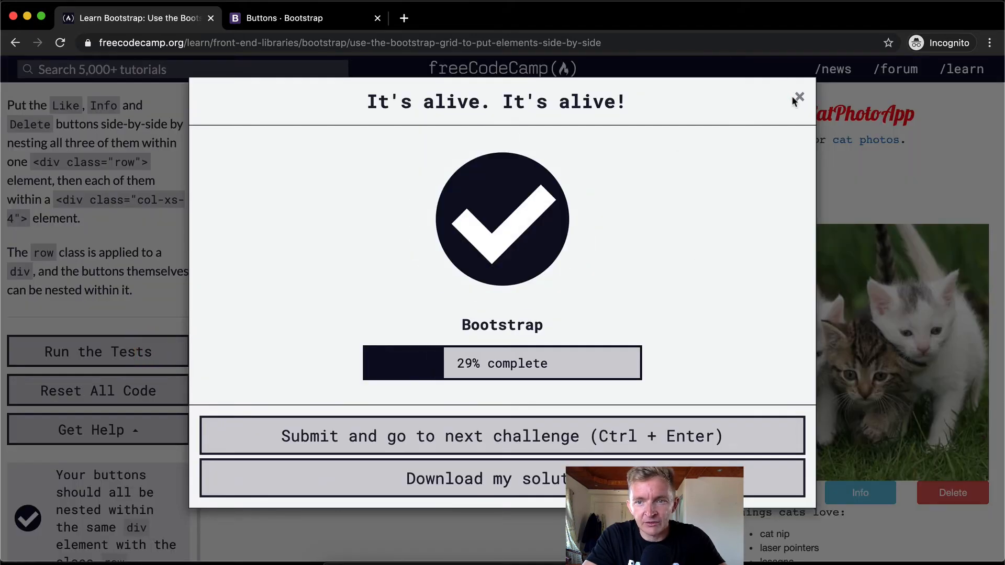
left_click(798, 101)
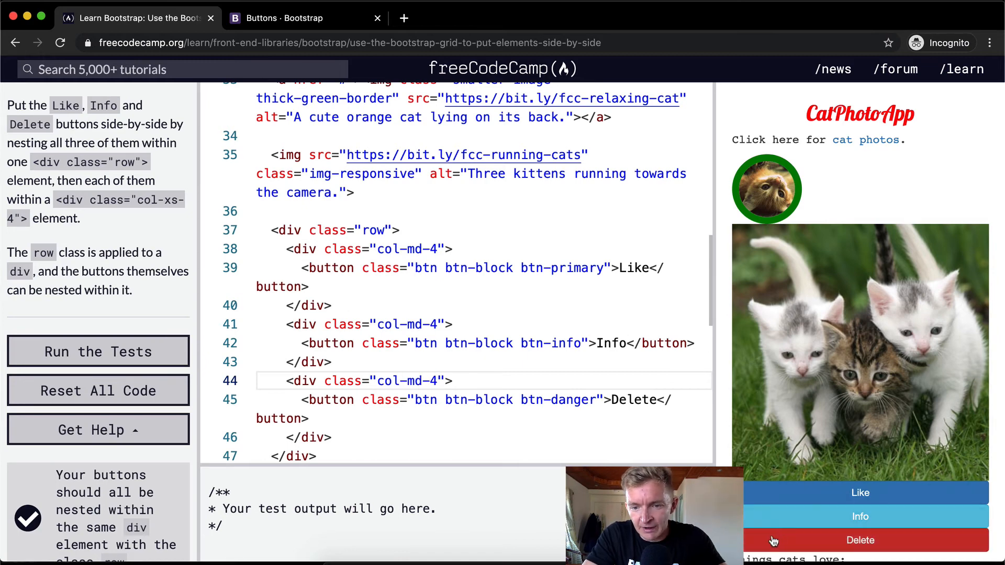
mouse_move(803, 516)
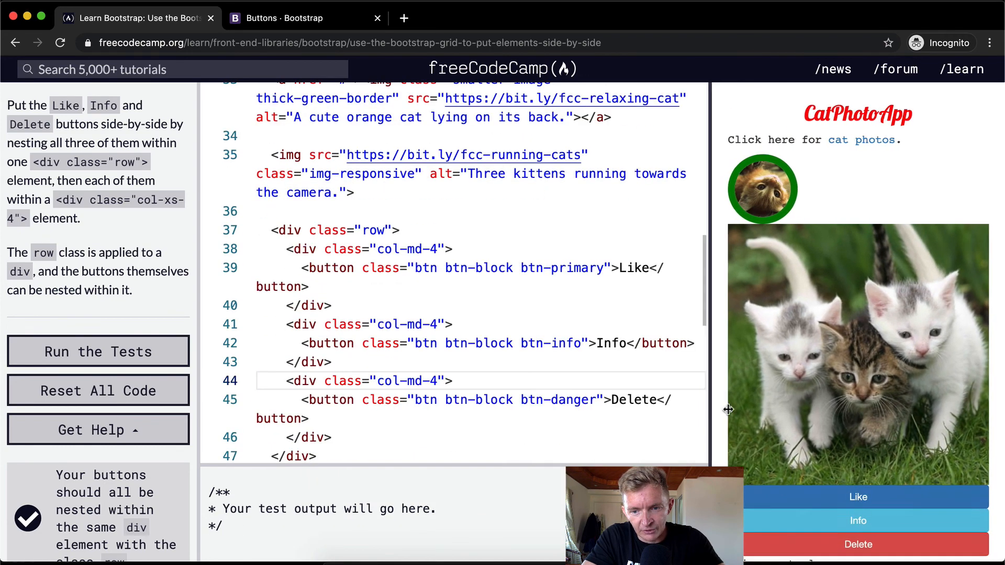
Step: Rerun the tests on the col-md-4 version, see them fail asking for col-xs-4, and begin editing the first column's class
scroll("down", 3)
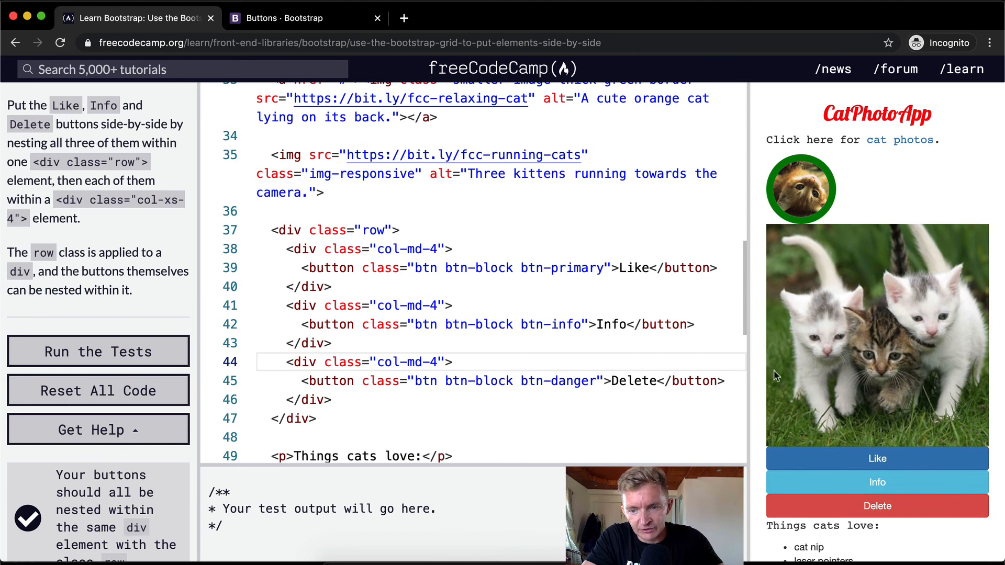
mouse_move(869, 493)
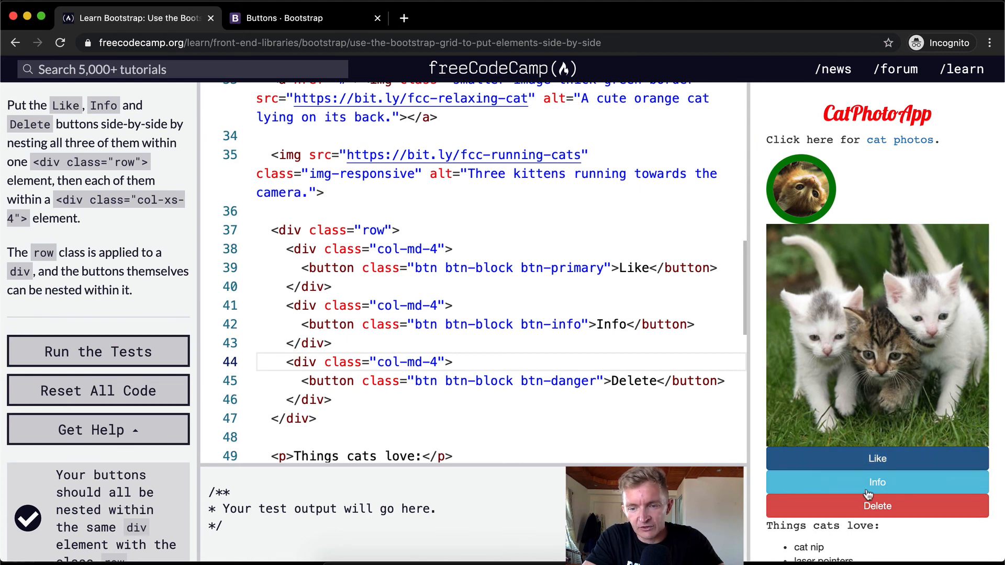
left_click(98, 352)
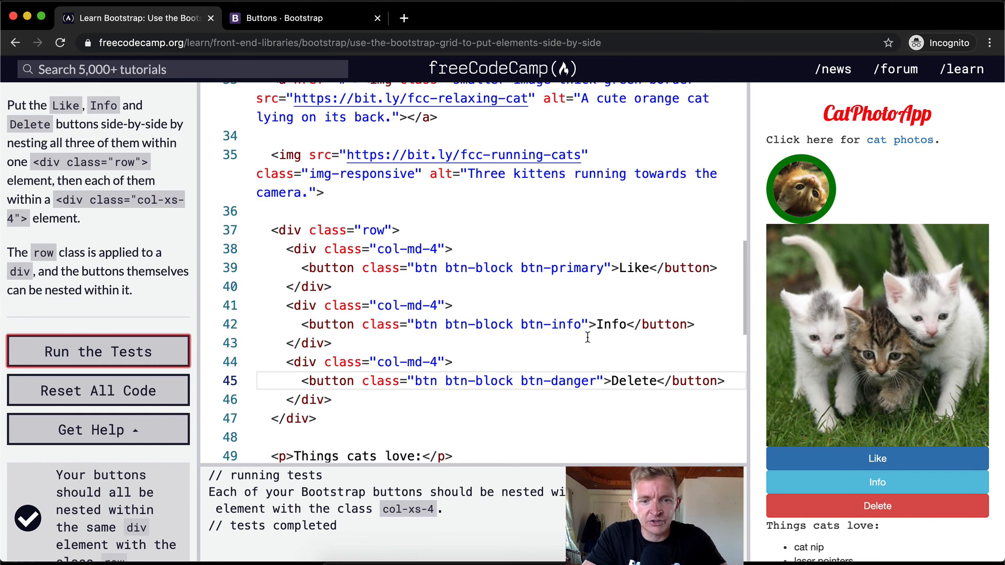
left_click(421, 249)
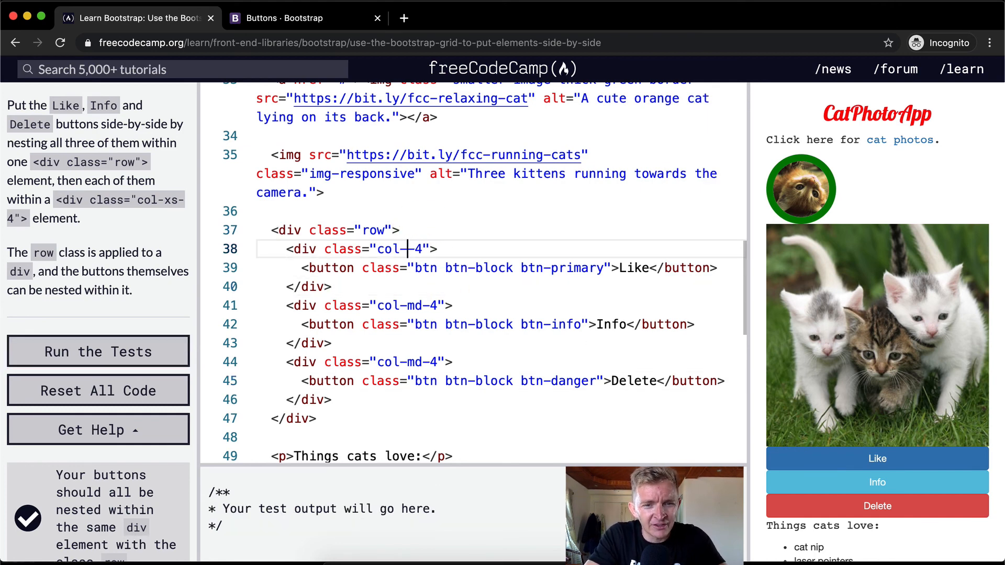
Step: Restore col-xs-4 on all three column divs and rerun the tests to pass the challenge
type("x-")
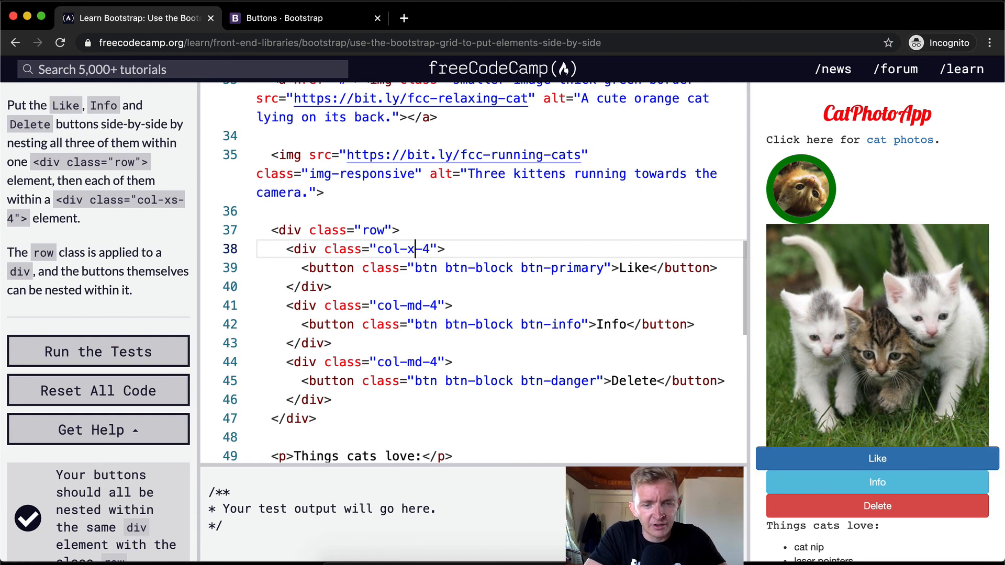
type("s")
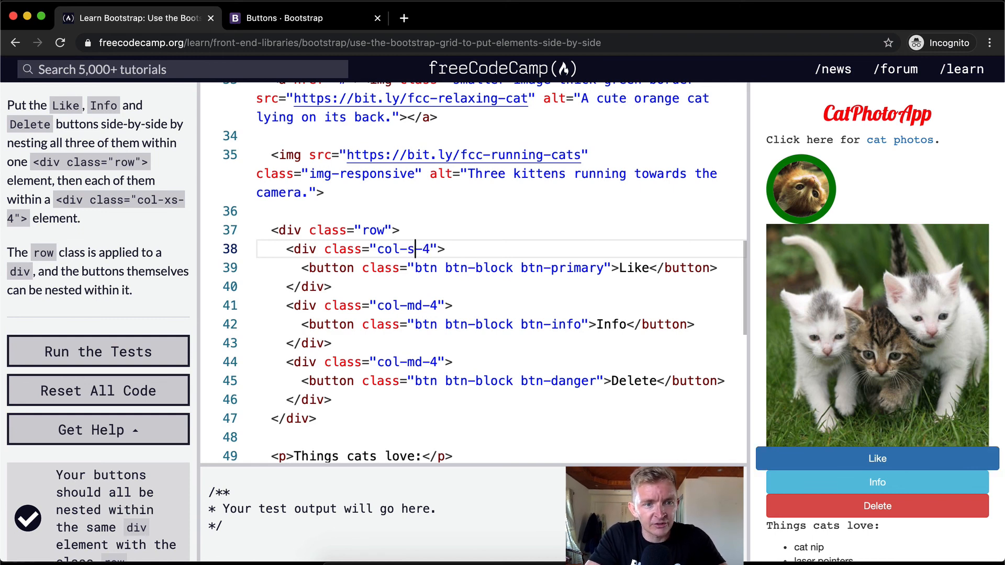
type("xs")
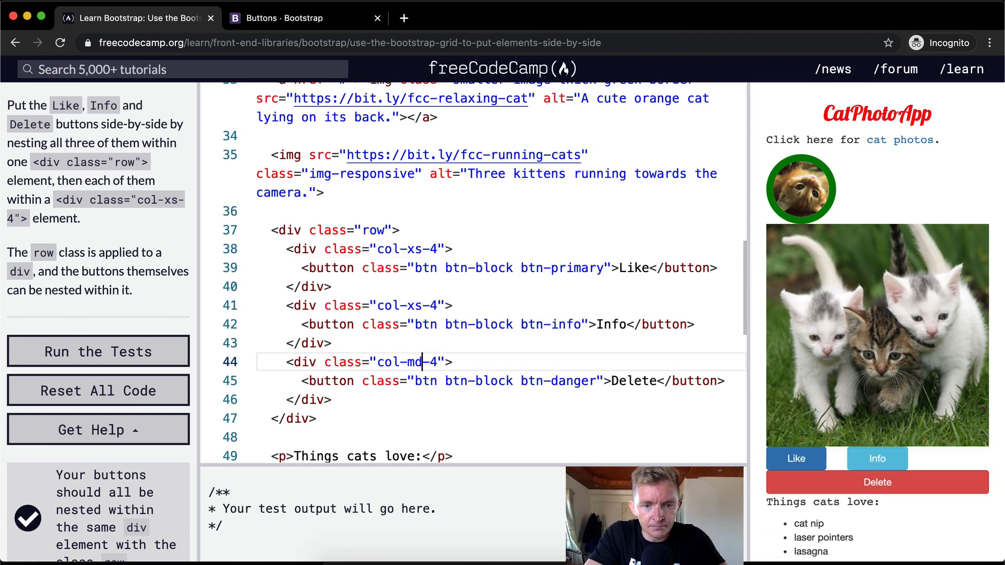
left_click(99, 352)
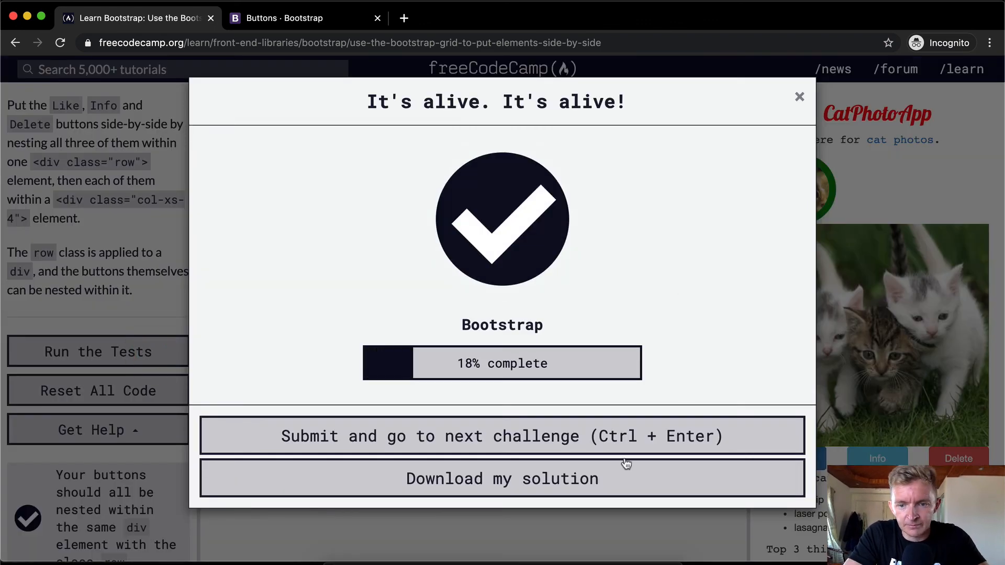